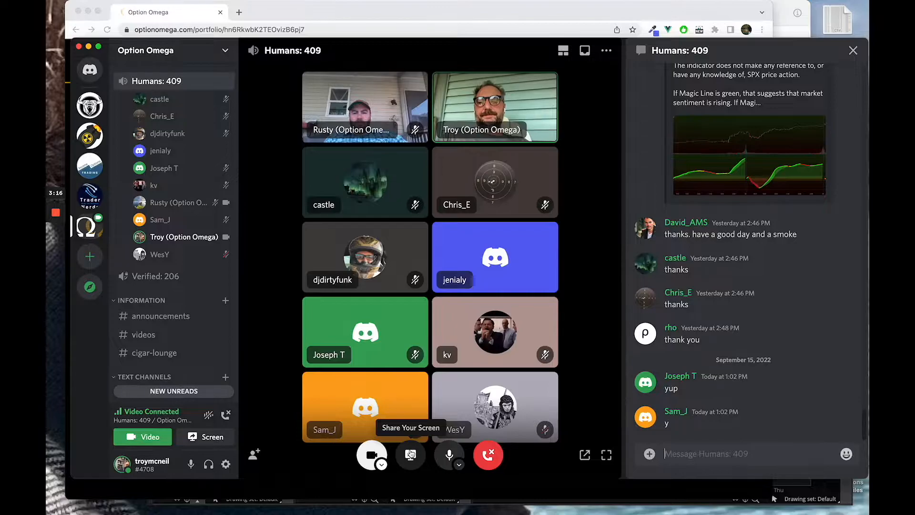
Step: Bring the Option Omega 9/15 portfolio summary ($152,100 P/L, 43.4% CAGR) to the front
left_click(410, 455)
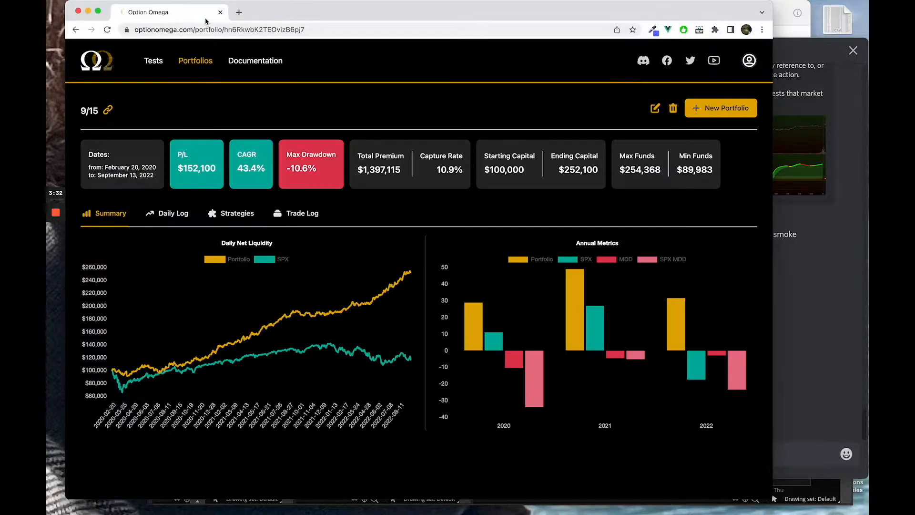
mouse_move(281, 128)
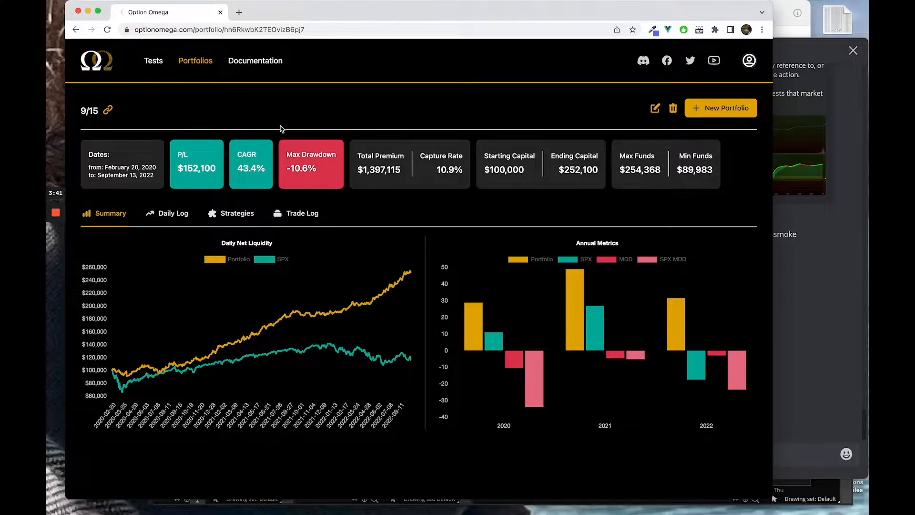
mouse_move(237, 213)
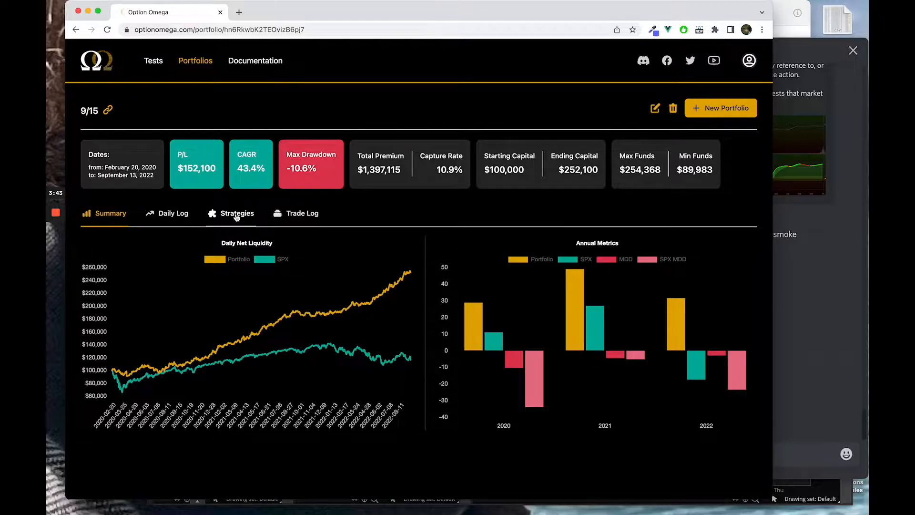
Step: Browse the 9/15 portfolio's 10:30, 11:30 and 1:45 SPX strategy cards, each at 20% allocation
left_click(237, 212)
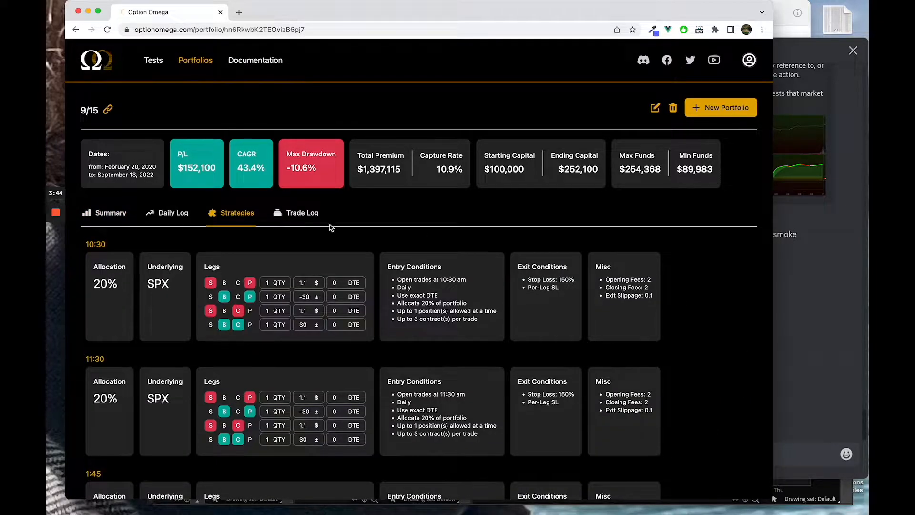
scroll("down", 3)
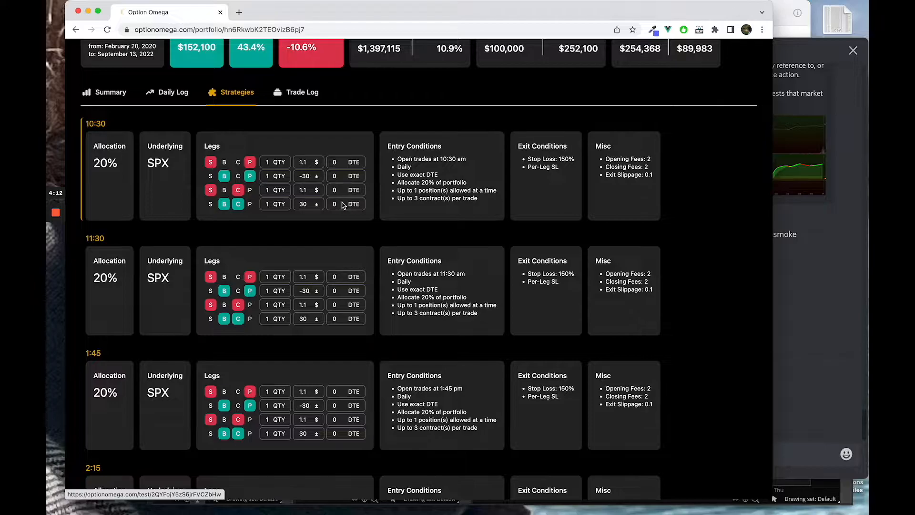
mouse_move(377, 183)
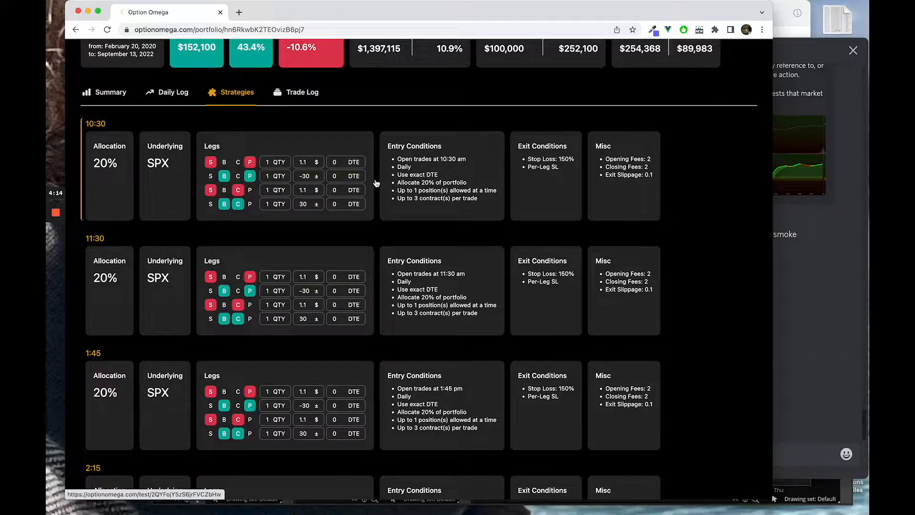
mouse_move(320, 149)
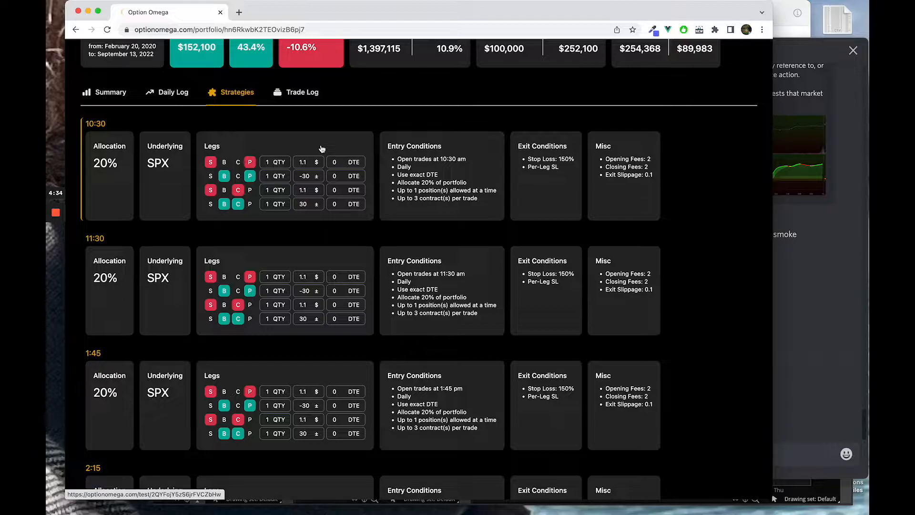
scroll("down", 3)
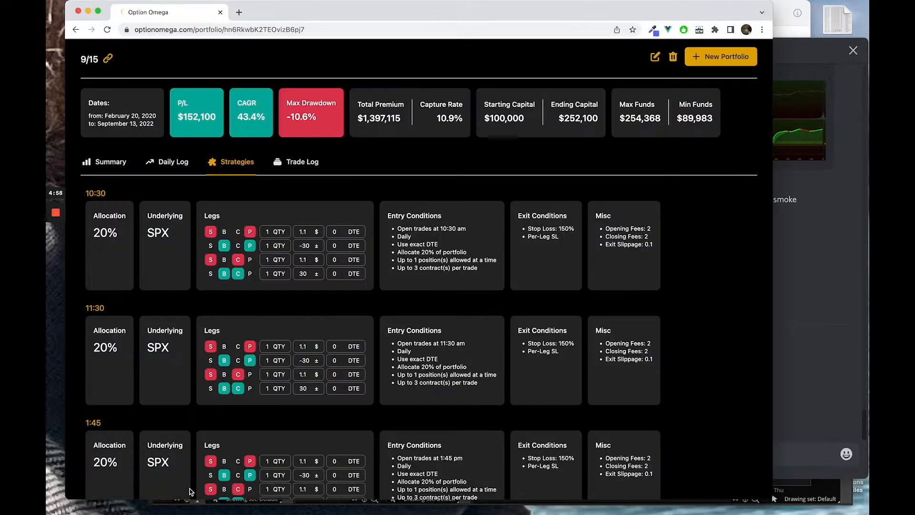
scroll("down", 3)
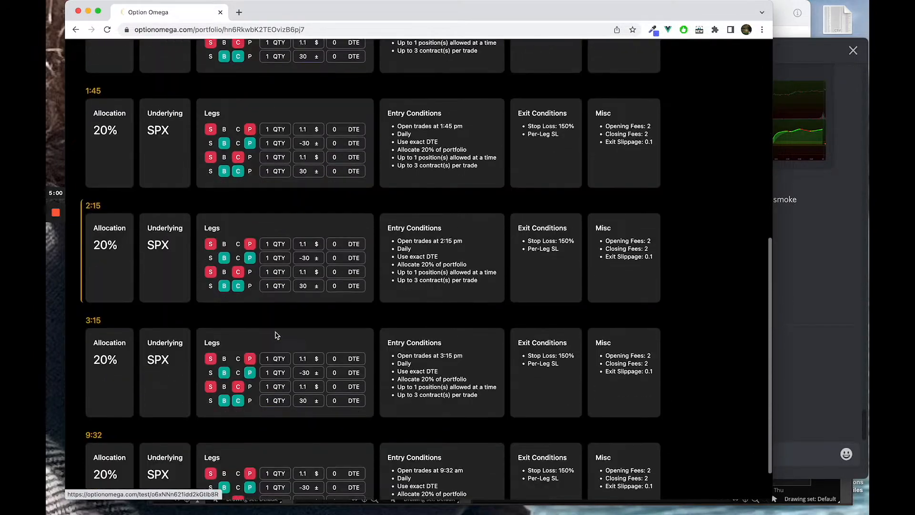
scroll("up", 3)
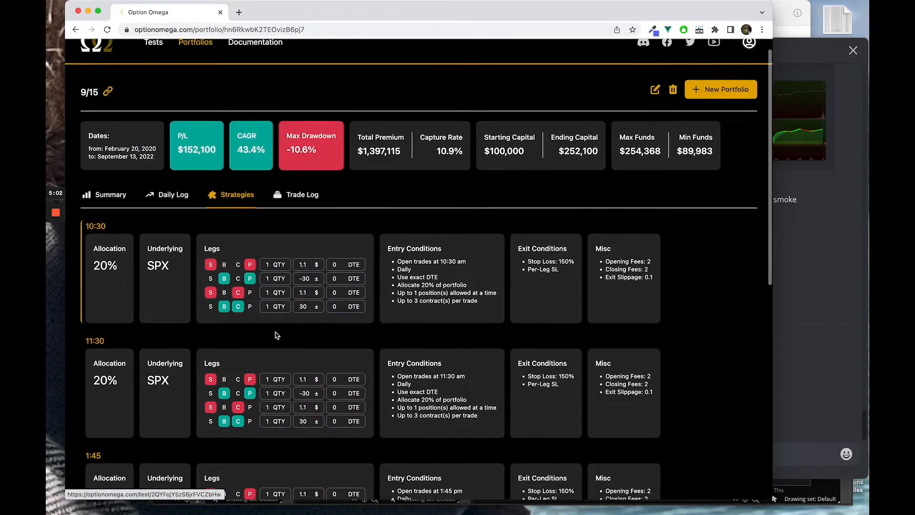
left_click(110, 195)
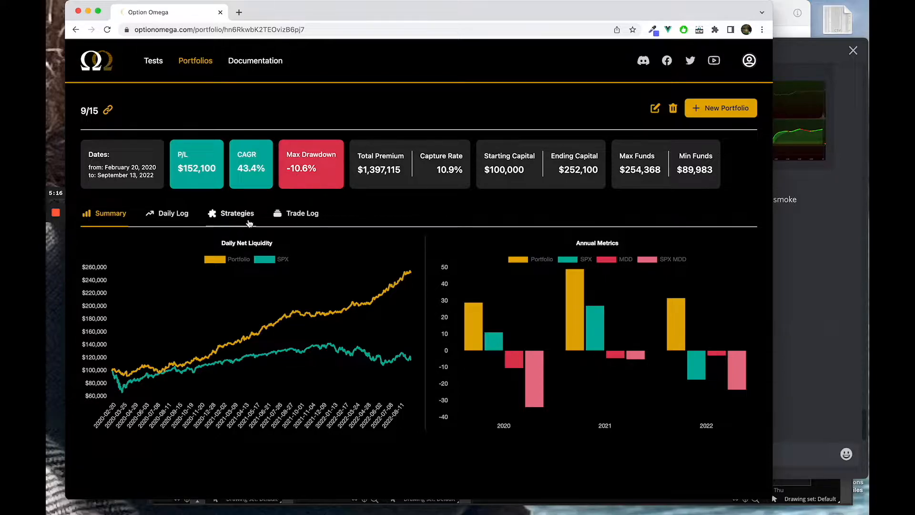
left_click(237, 213)
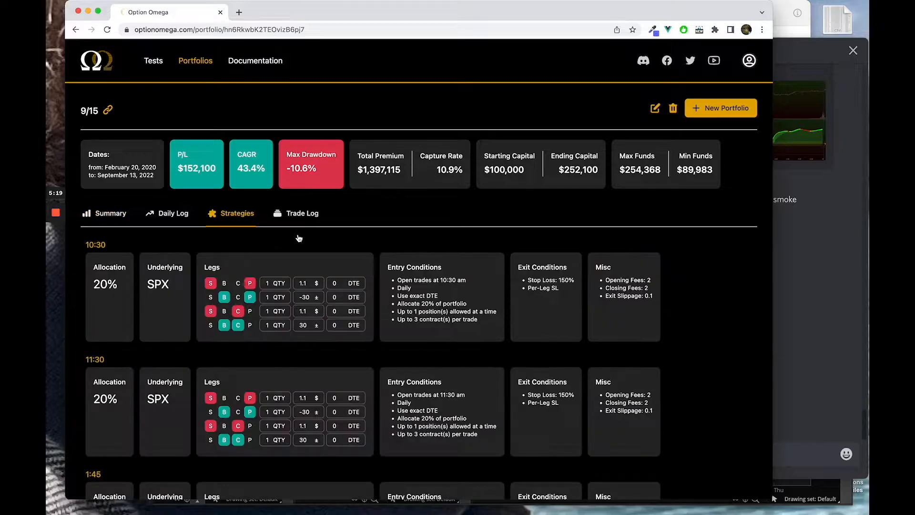
scroll("down", 3)
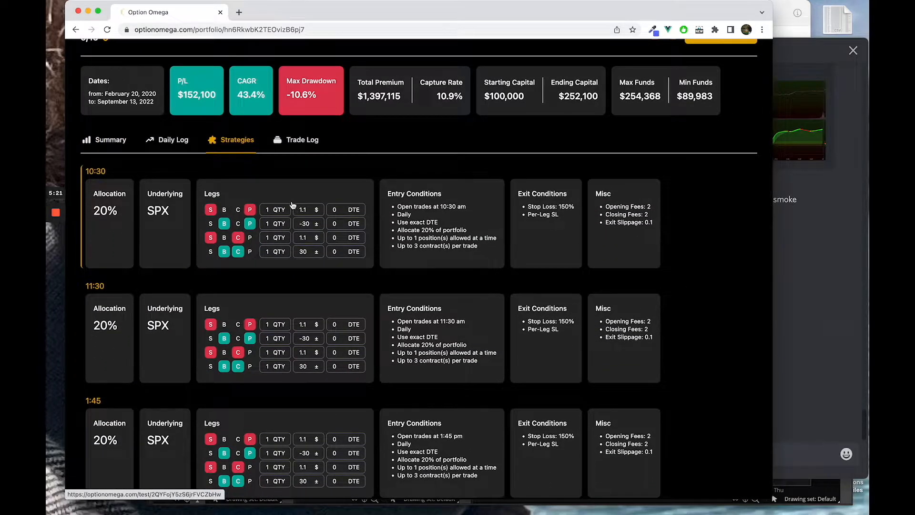
Step: Open the 10:30 SPX backtest and review its $6,280 P/L, 9.6% CAGR and 358 trades
left_click(95, 171)
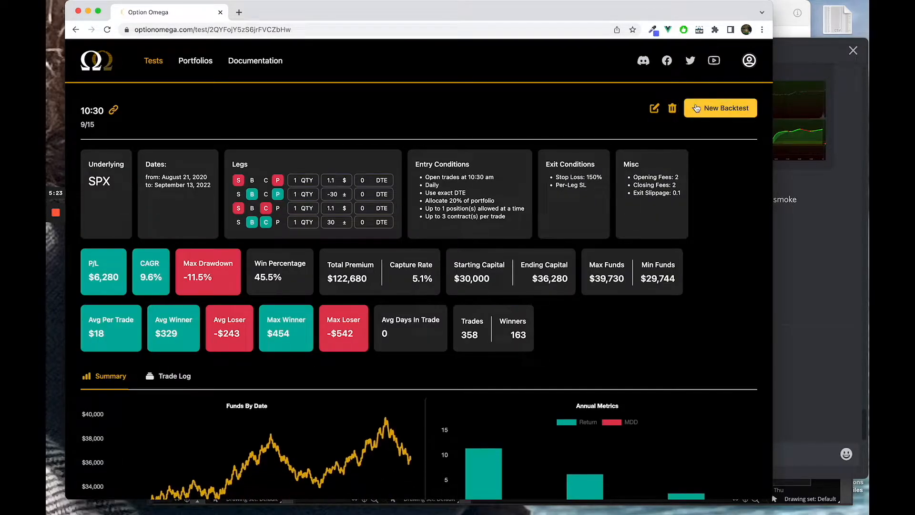
scroll("down", 3)
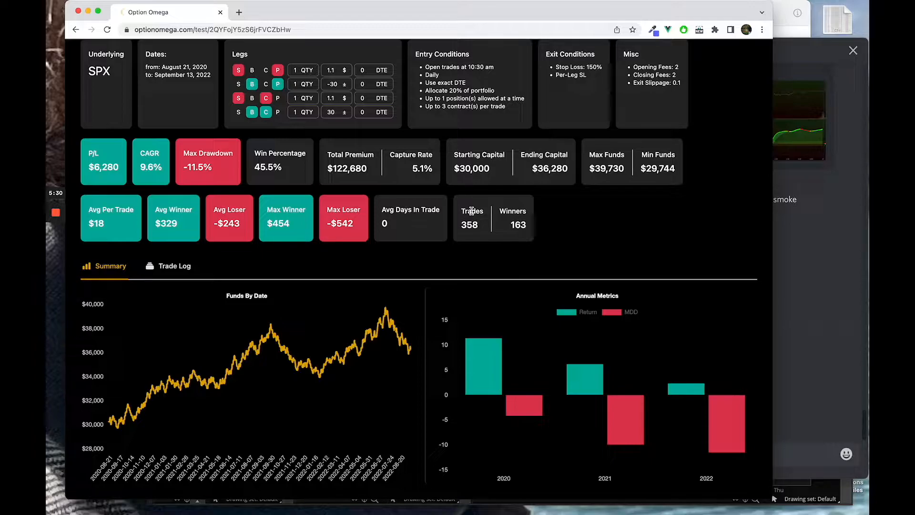
scroll("up", 3)
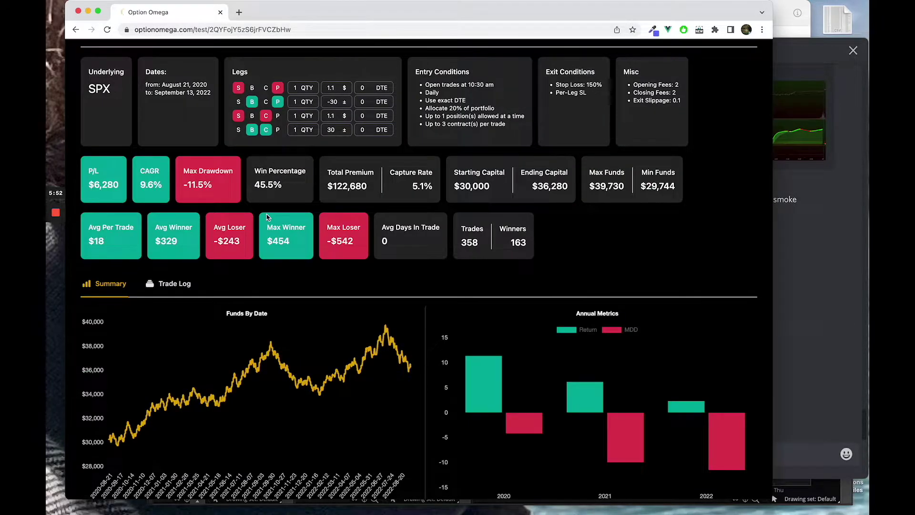
scroll("up", 3)
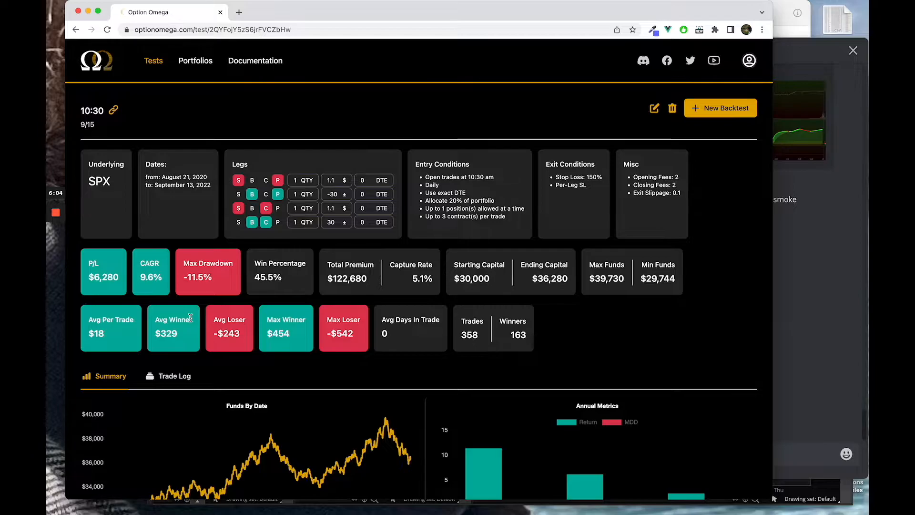
scroll("down", 3)
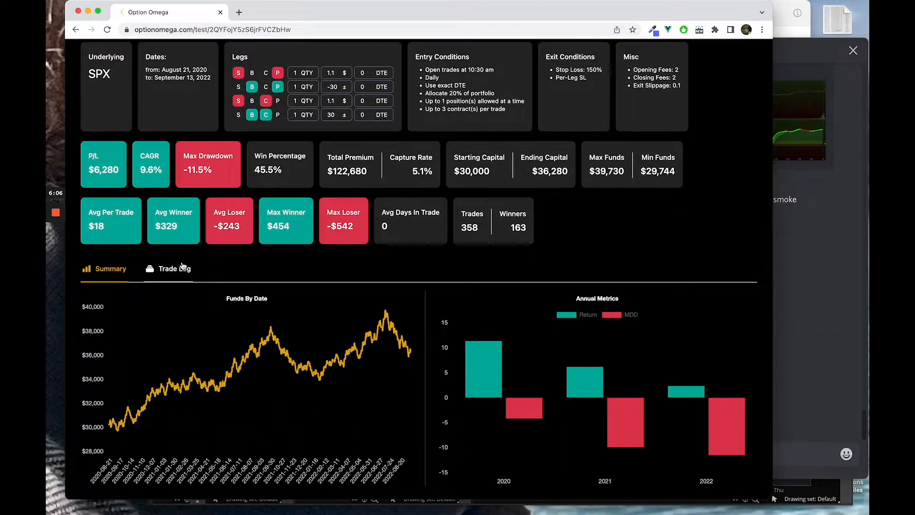
left_click(174, 268)
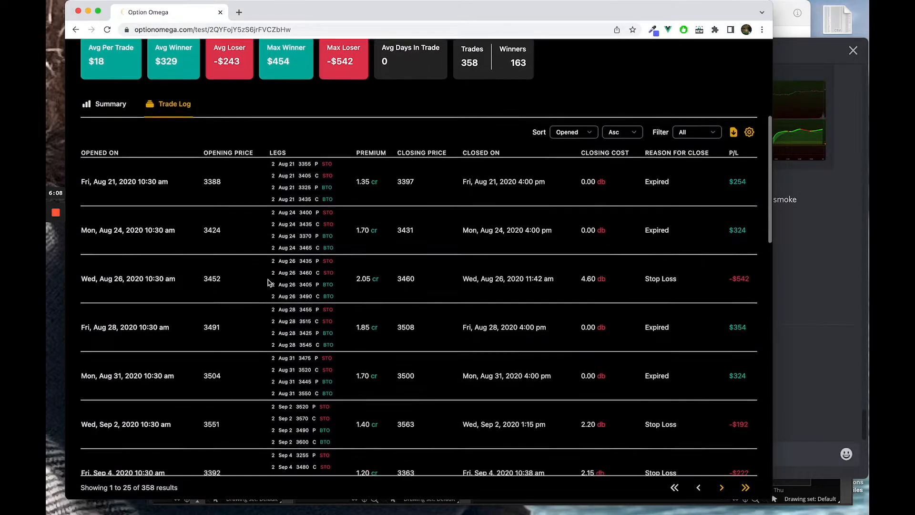
scroll("up", 3)
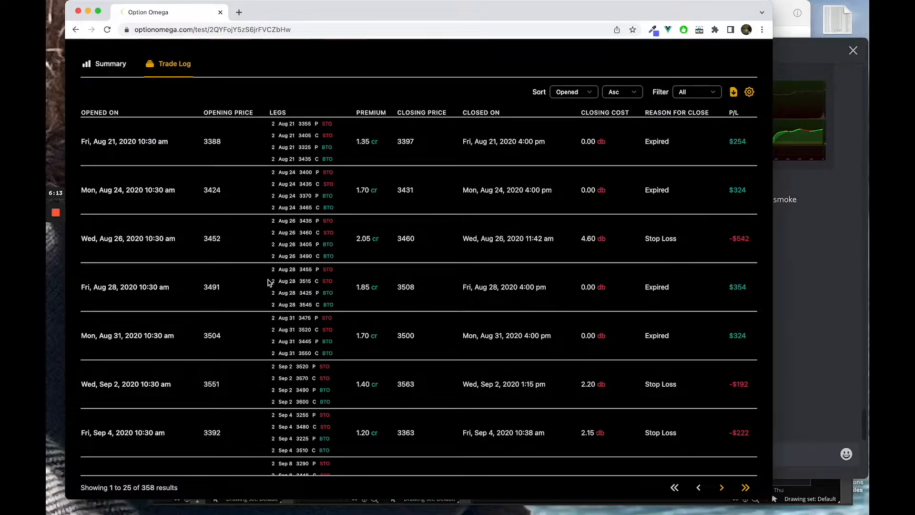
scroll("down", 3)
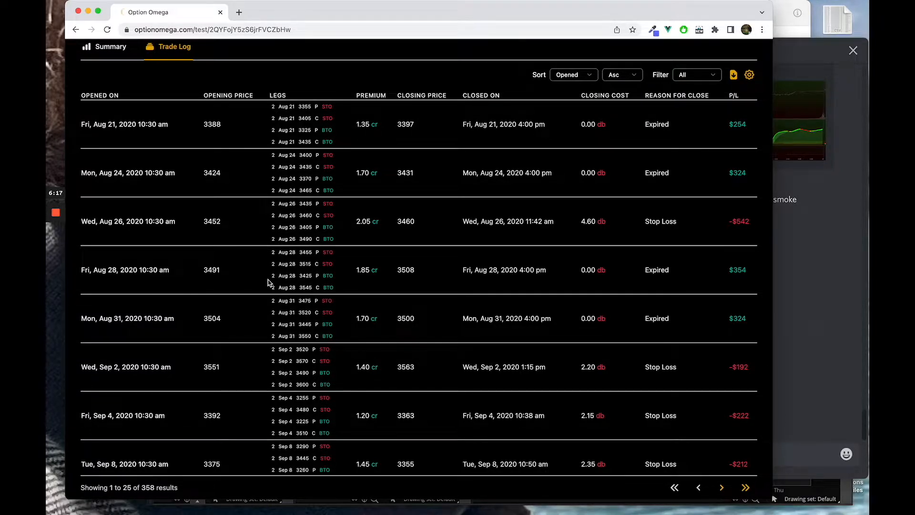
scroll("up", 3)
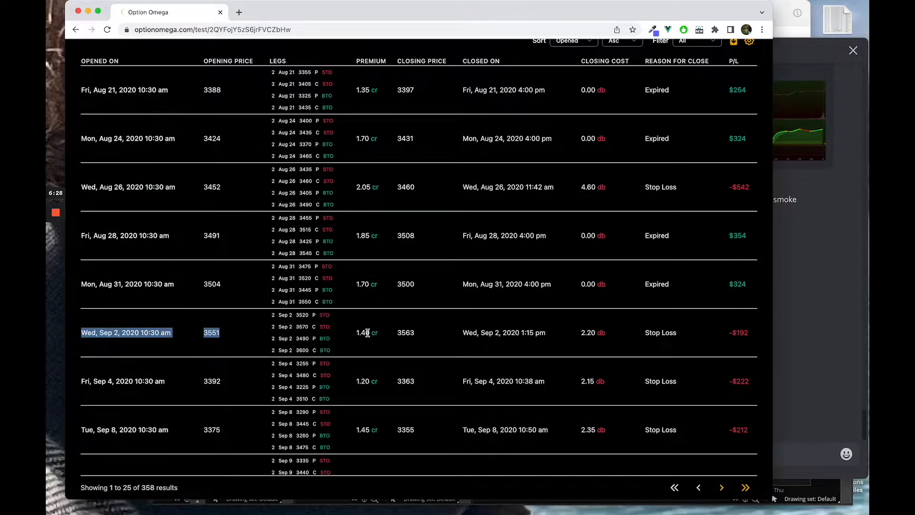
scroll("down", 3)
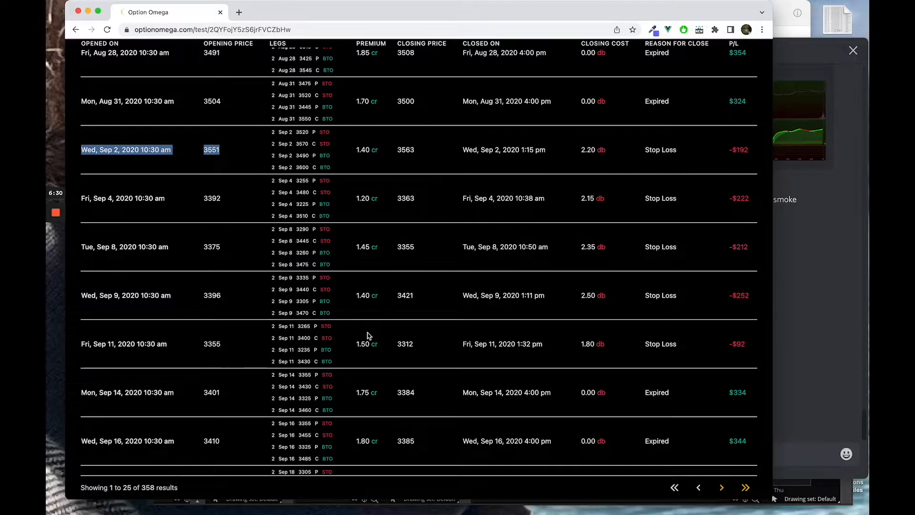
scroll("down", 3)
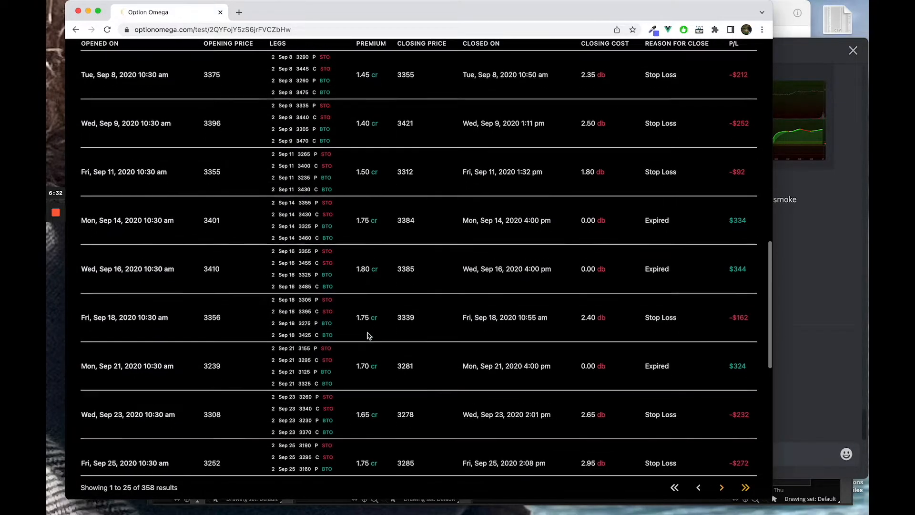
scroll("down", 3)
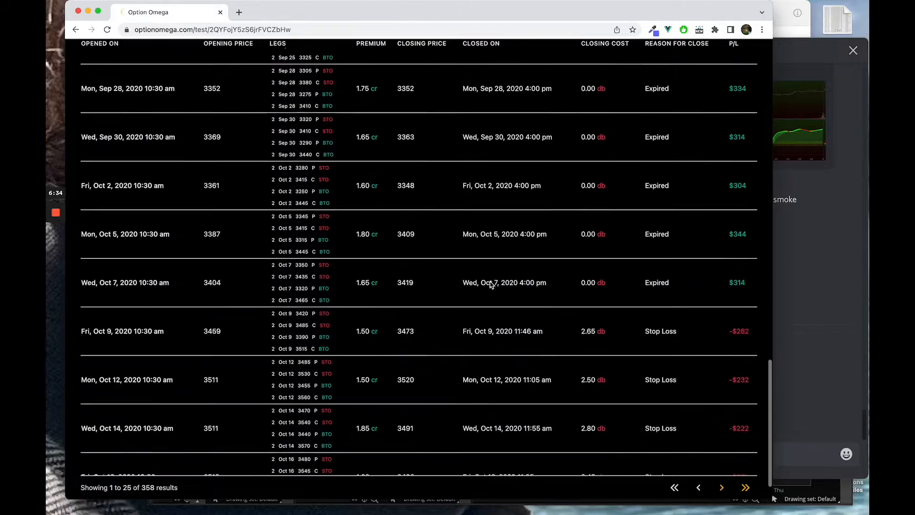
scroll("up", 3)
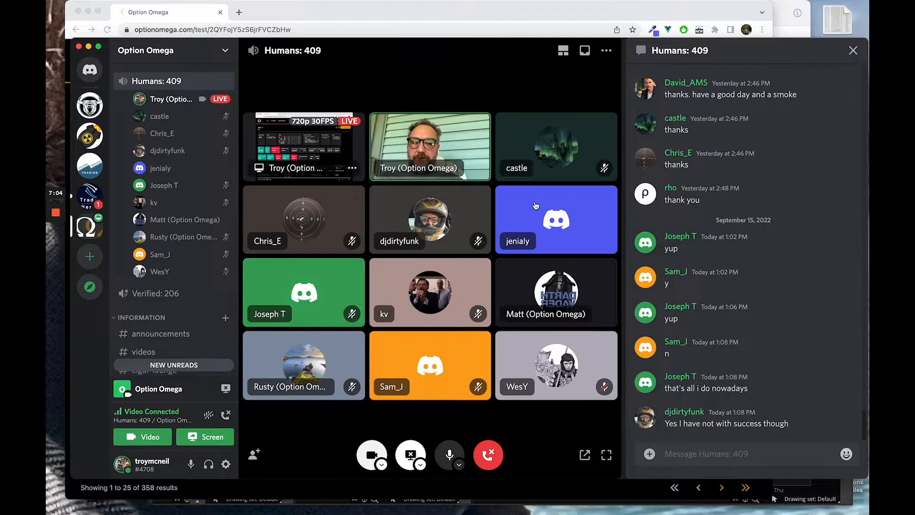
mouse_move(431, 107)
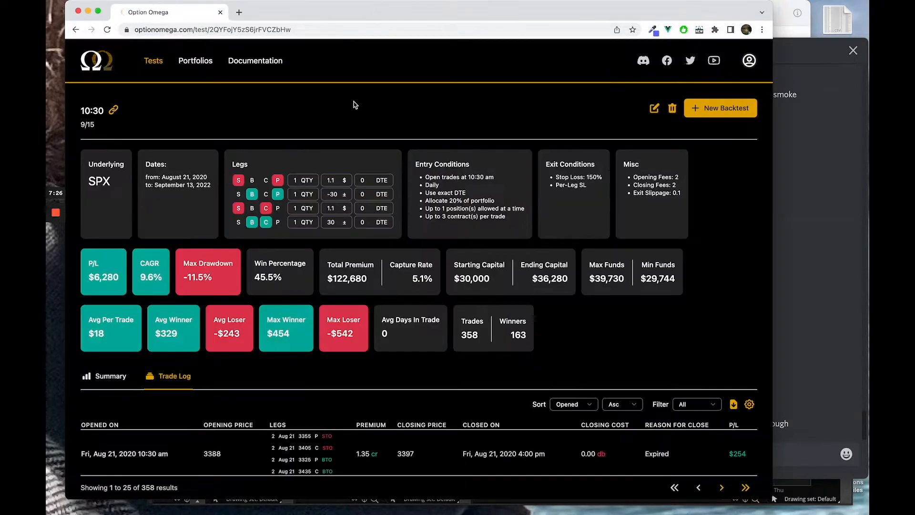
Step: Go to Portfolios and open the 9/15 portfolio's strategy list
left_click(195, 60)
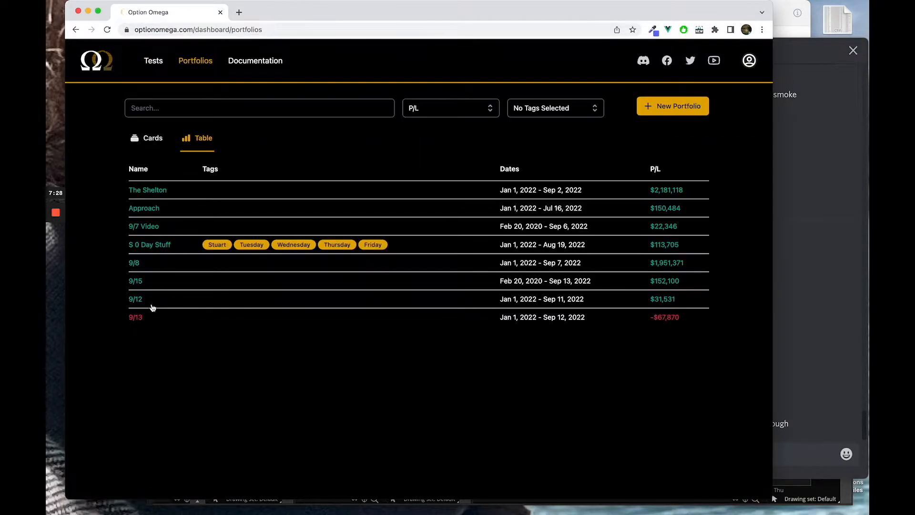
left_click(135, 281)
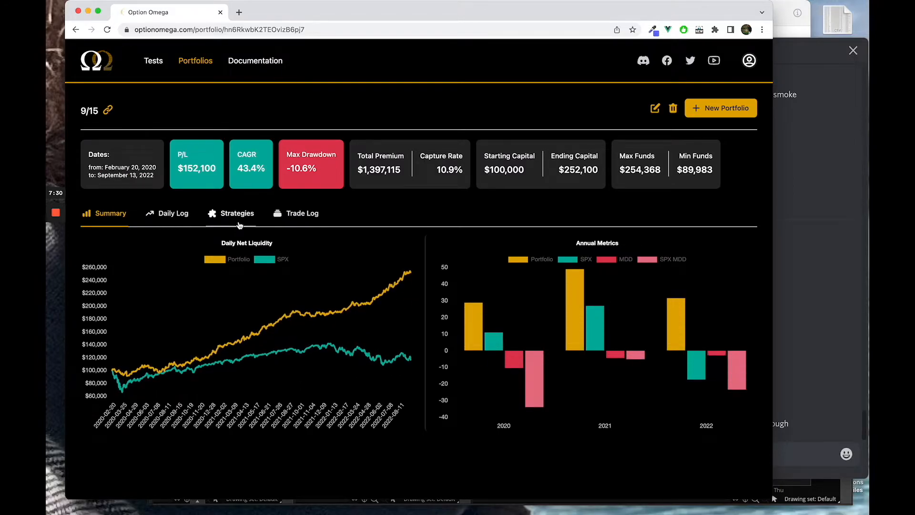
left_click(237, 213)
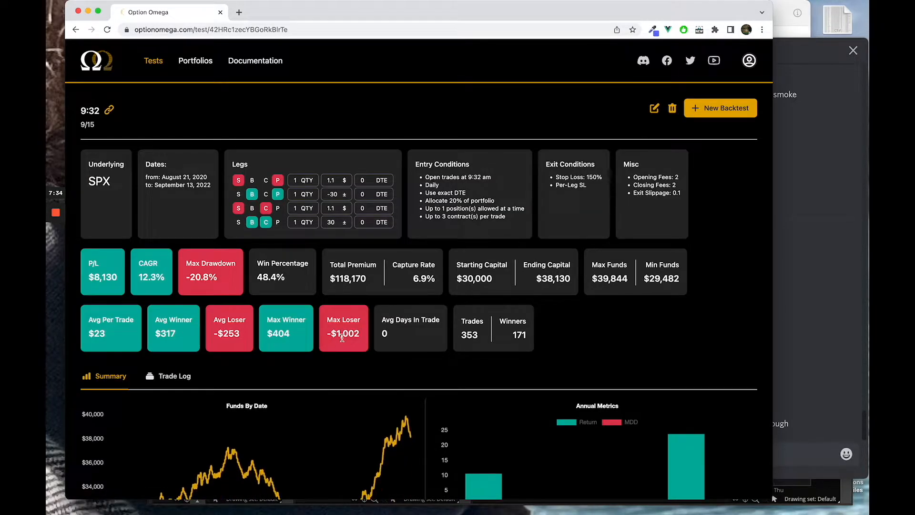
Step: Review the 9:32 SPX backtest ($8,130 P/L, 48.4% wins), then return to Portfolios
scroll("down", 3)
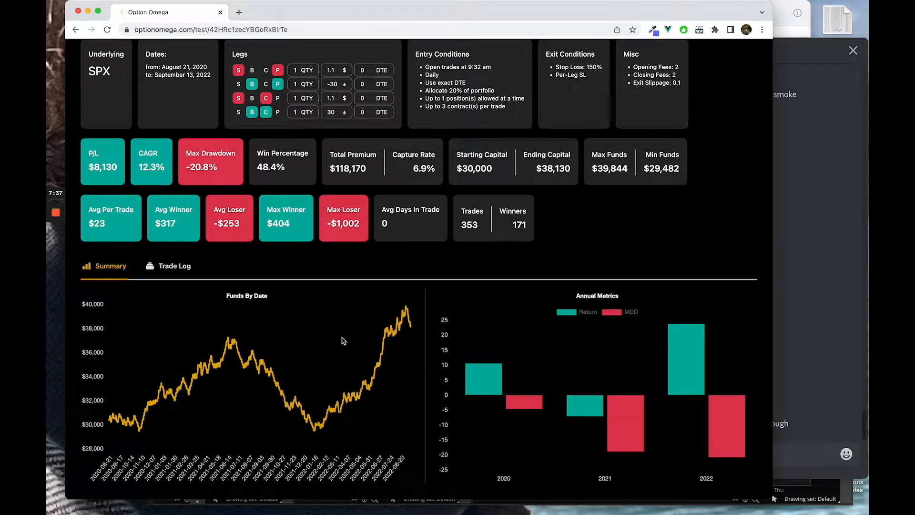
mouse_move(303, 384)
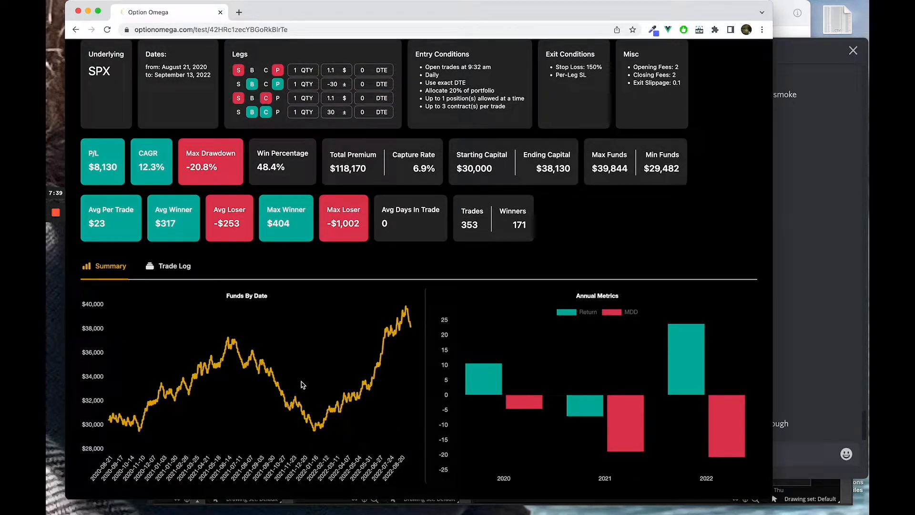
scroll("up", 3)
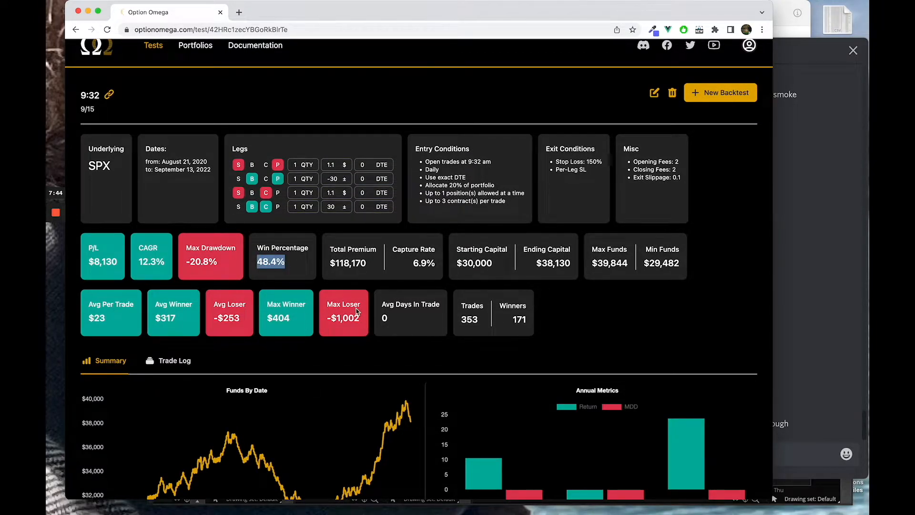
mouse_move(426, 286)
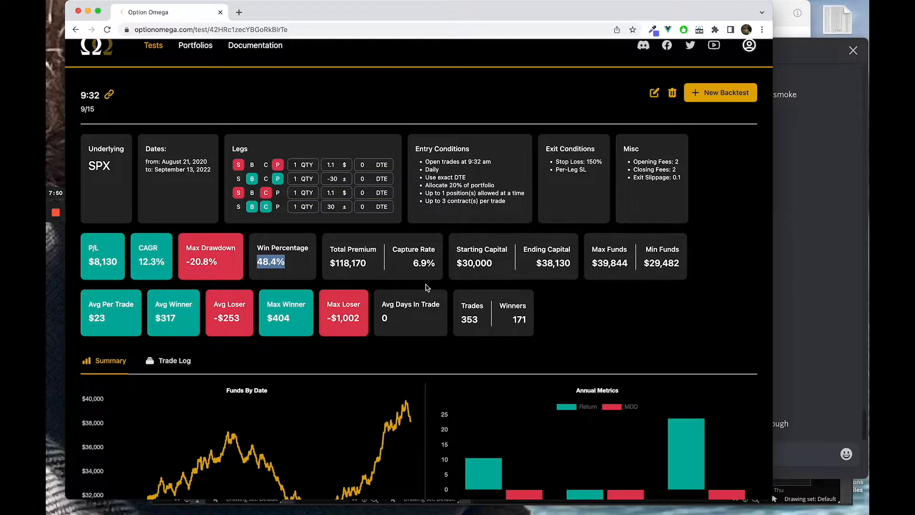
scroll("down", 3)
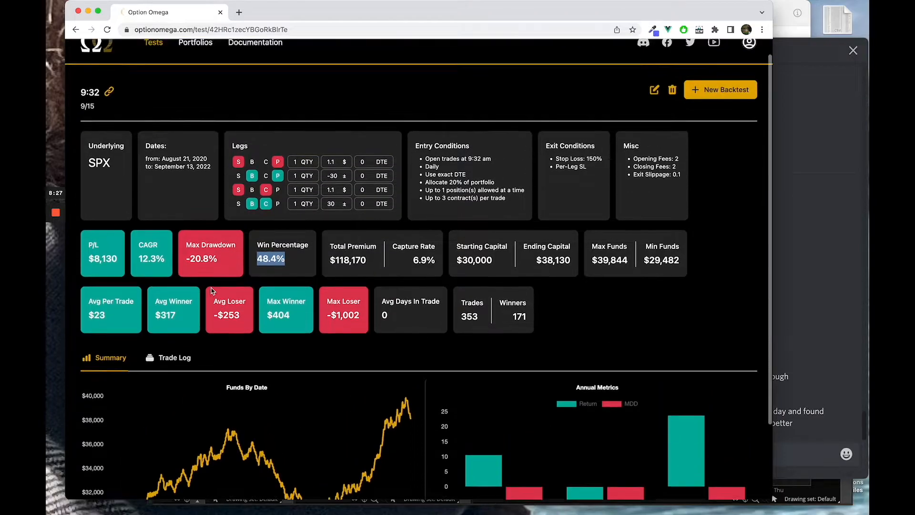
left_click(195, 42)
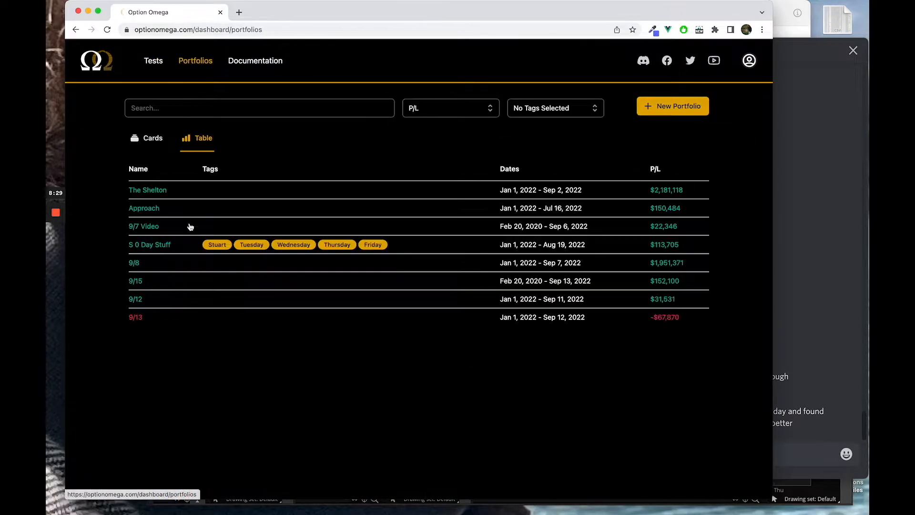
Step: Open the 9/15 portfolio's strategies and scroll down to the 1:45 SPX backtest
left_click(135, 281)
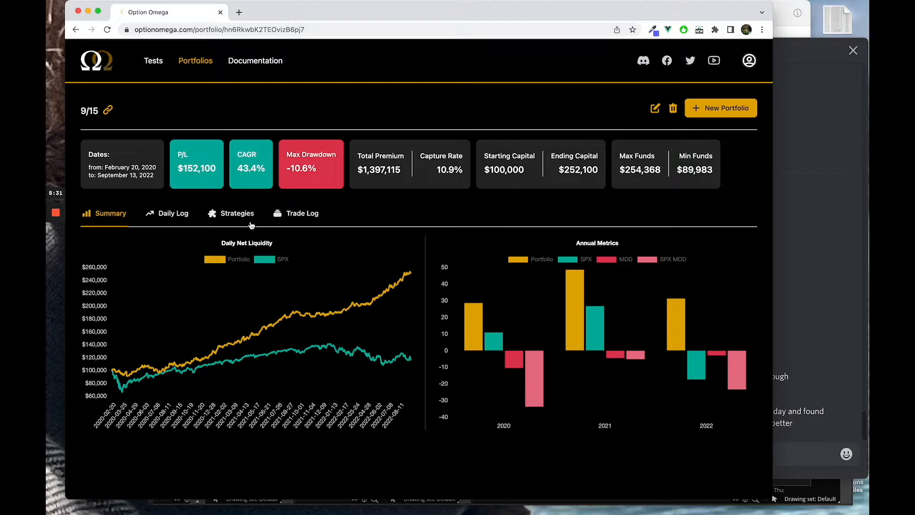
left_click(237, 213)
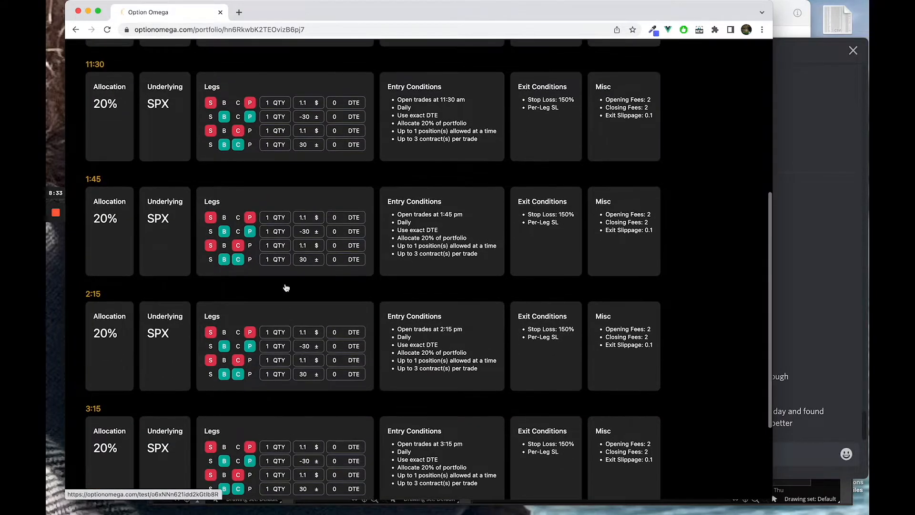
scroll("down", 3)
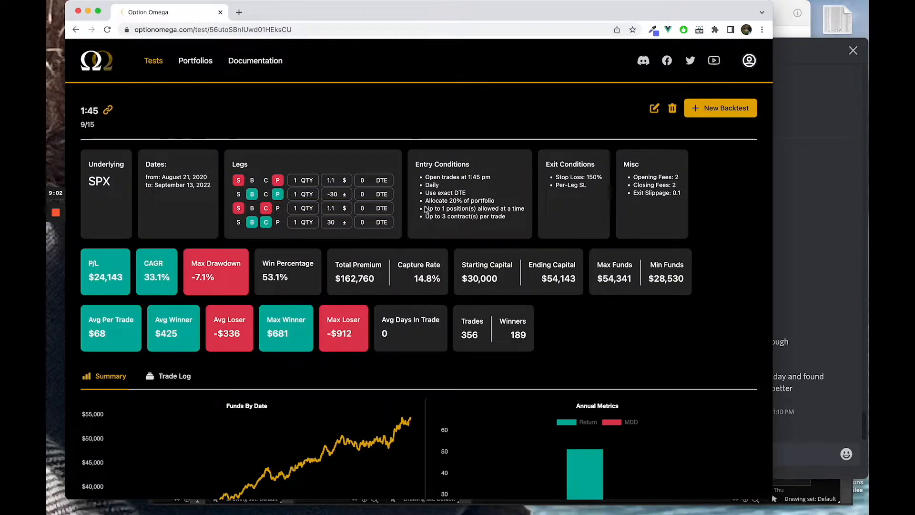
mouse_move(527, 166)
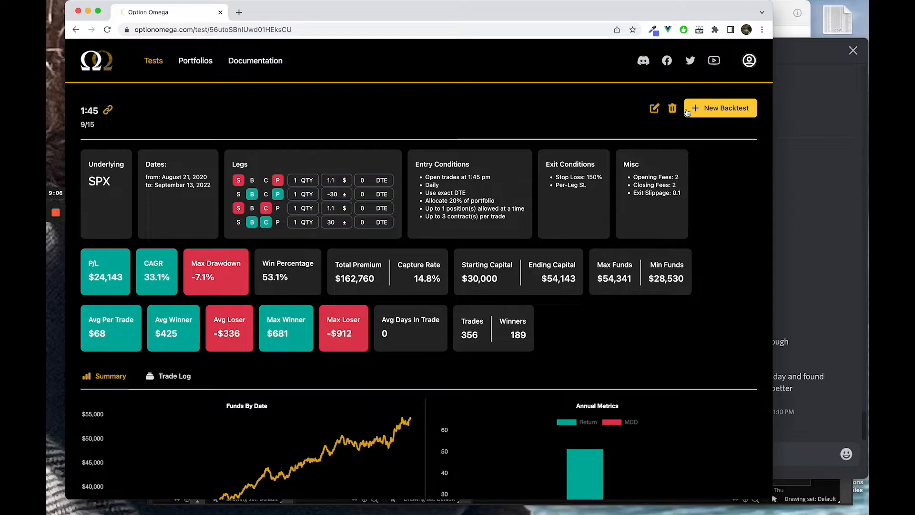
Step: Start a new backtest prefilled from the 1:45 test and scroll to its Misc. section
left_click(654, 108)
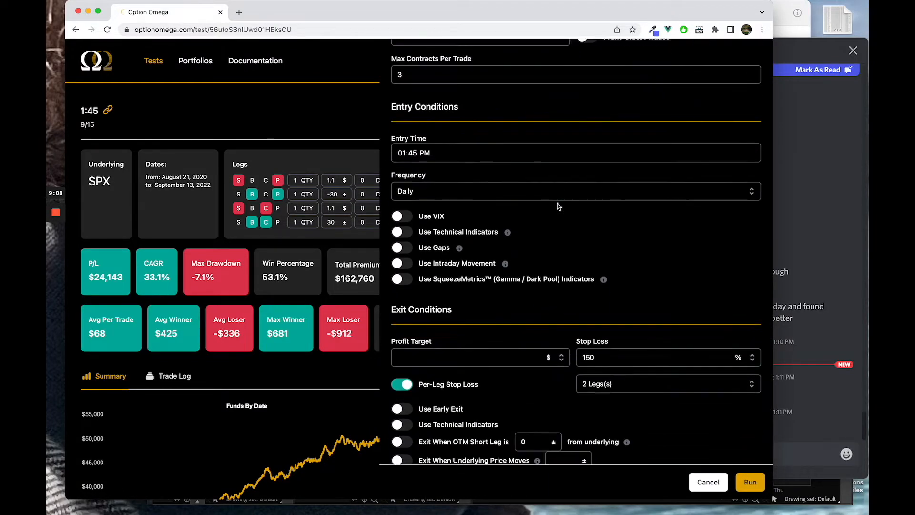
scroll("down", 3)
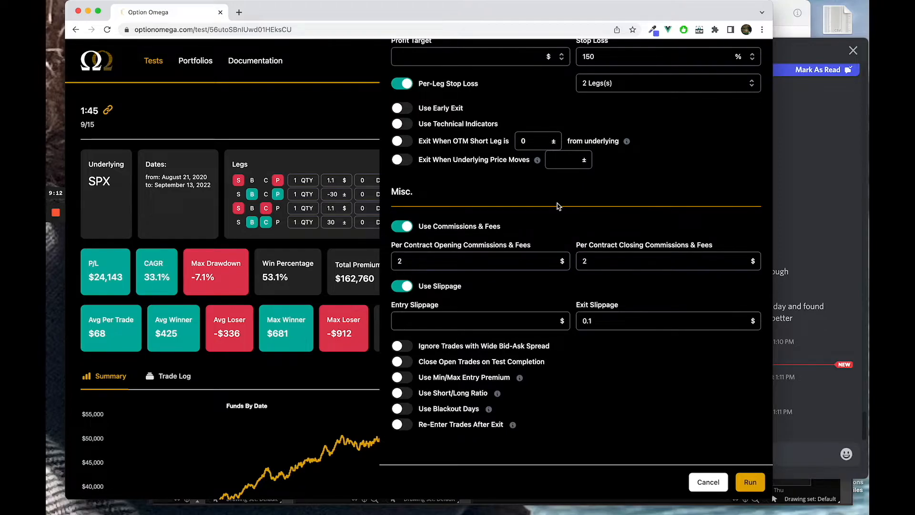
mouse_move(806, 246)
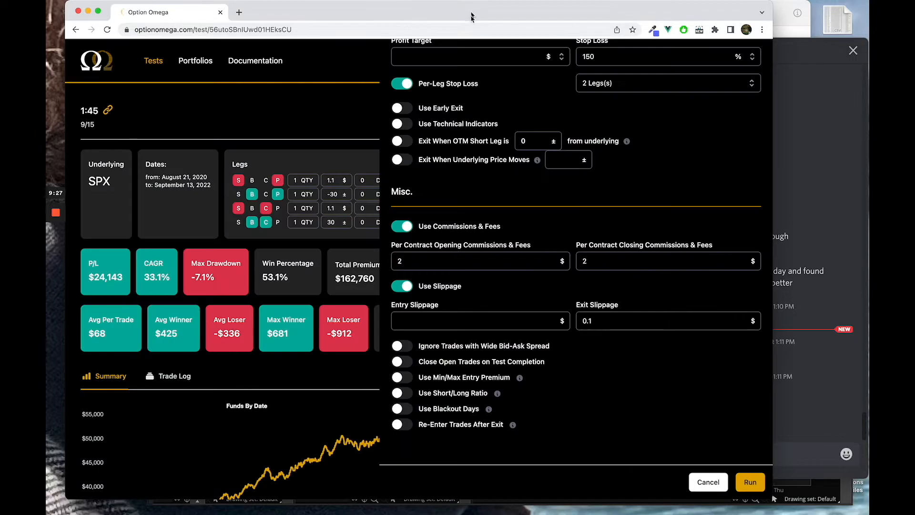
mouse_move(473, 210)
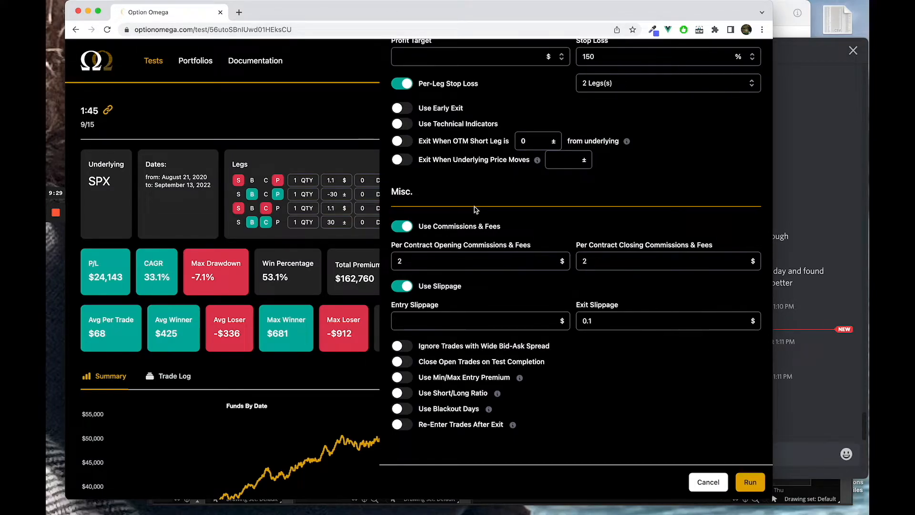
Step: Enable the wide bid-ask spread filter, set slippage to 0.05, and re-run the backtest
left_click(401, 346)
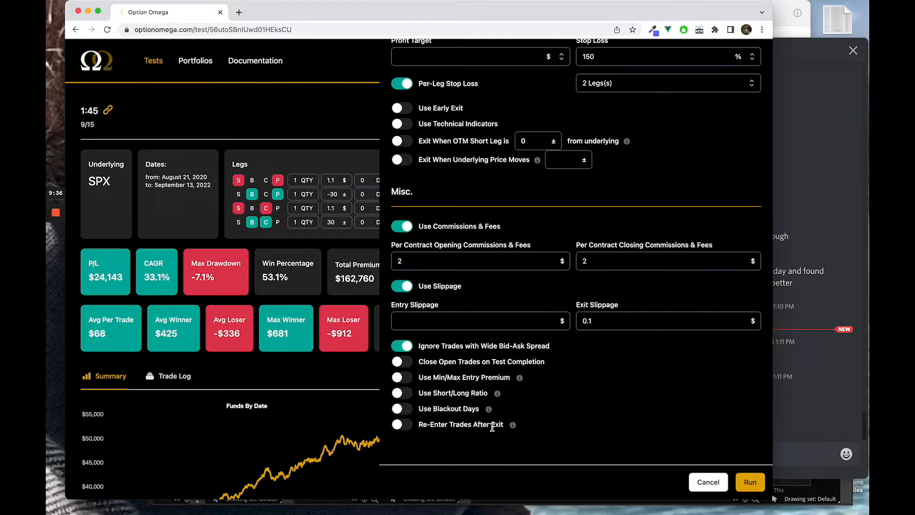
mouse_move(731, 402)
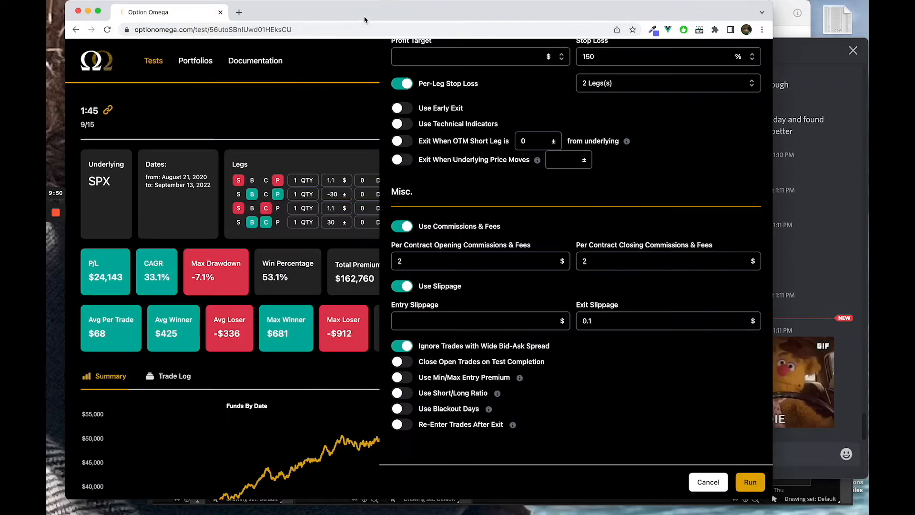
left_click(480, 320)
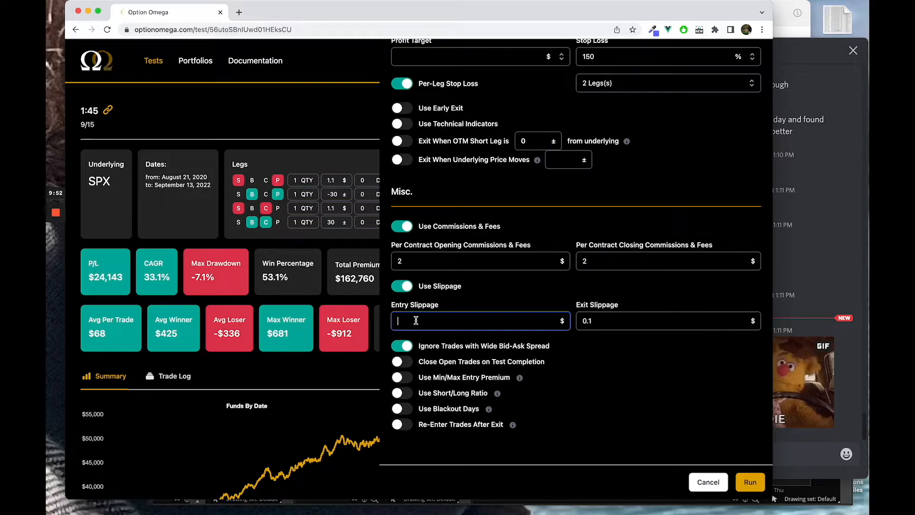
type("0.05")
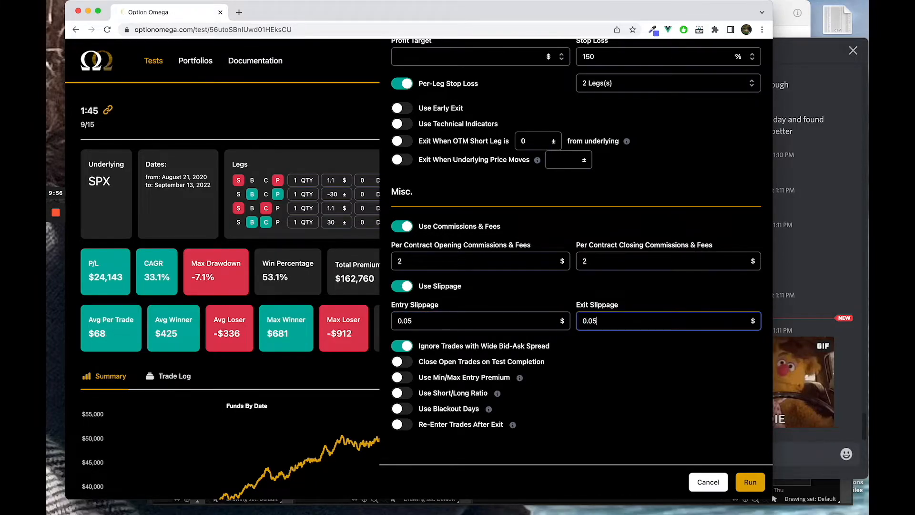
left_click(750, 482)
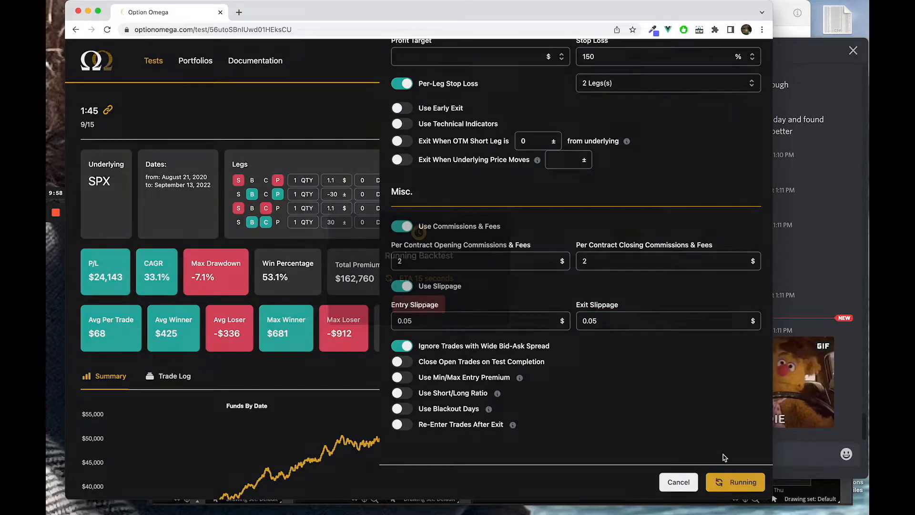
Step: Reopen a prefilled new-backtest form after the re-run reaches $26,826 P/L and 36.2% CAGR
left_click(740, 482)
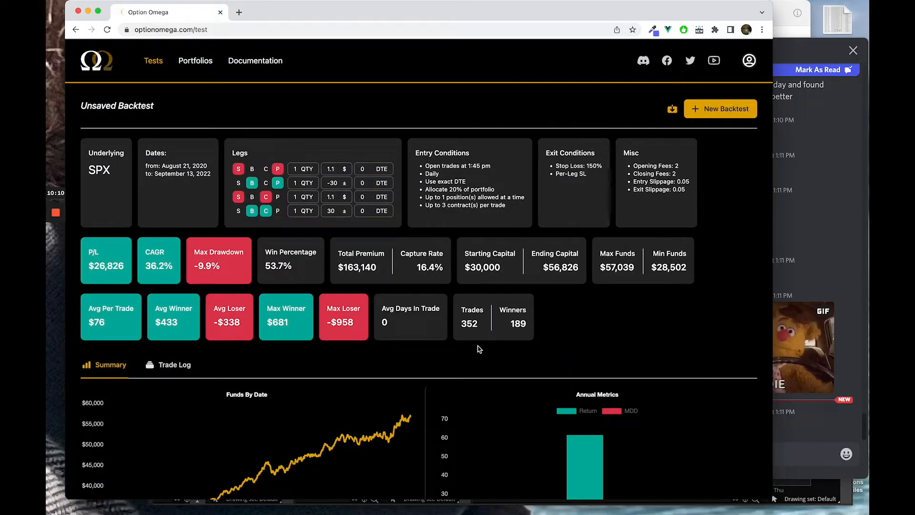
mouse_move(578, 162)
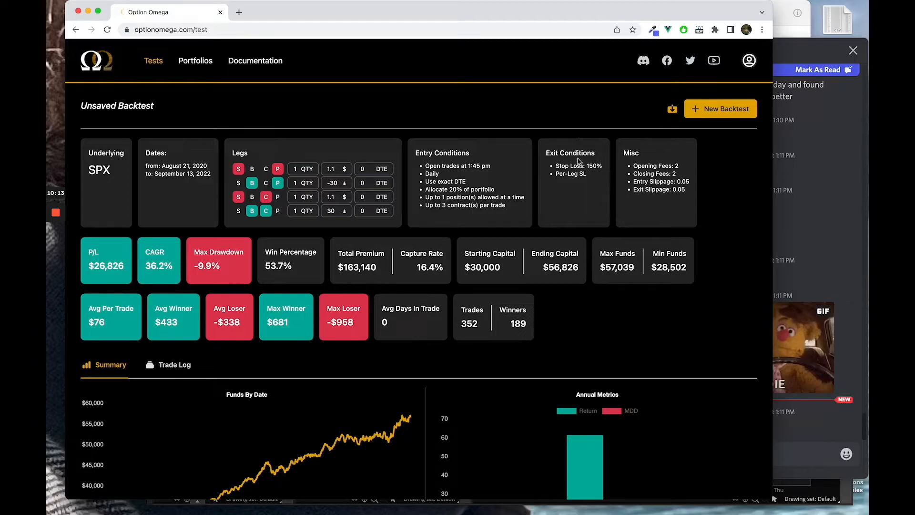
scroll("down", 3)
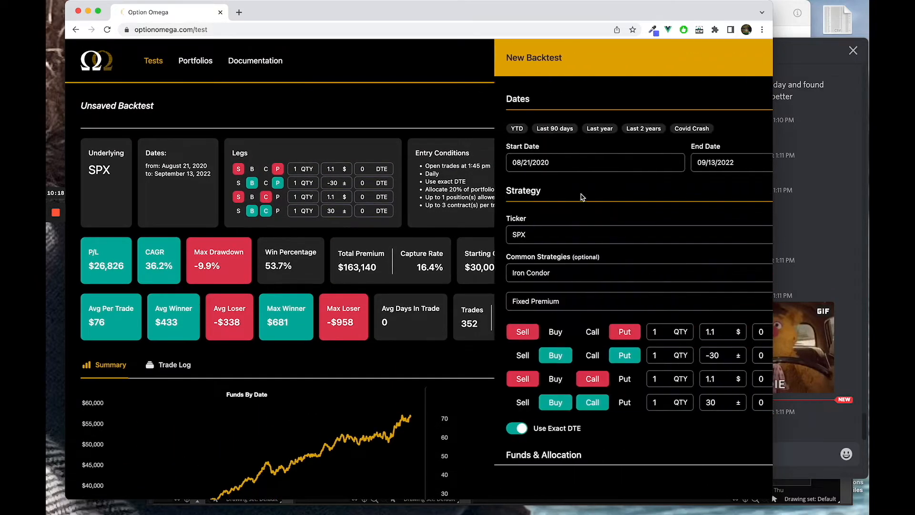
Step: Set opening commissions to 1.7 and closing commissions to 0.7, then re-run the backtest
scroll("down", 3)
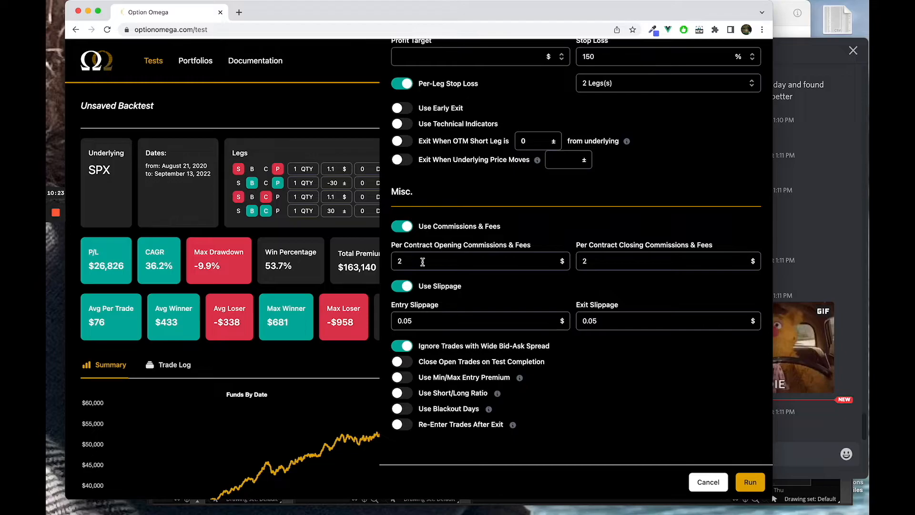
left_click(479, 261)
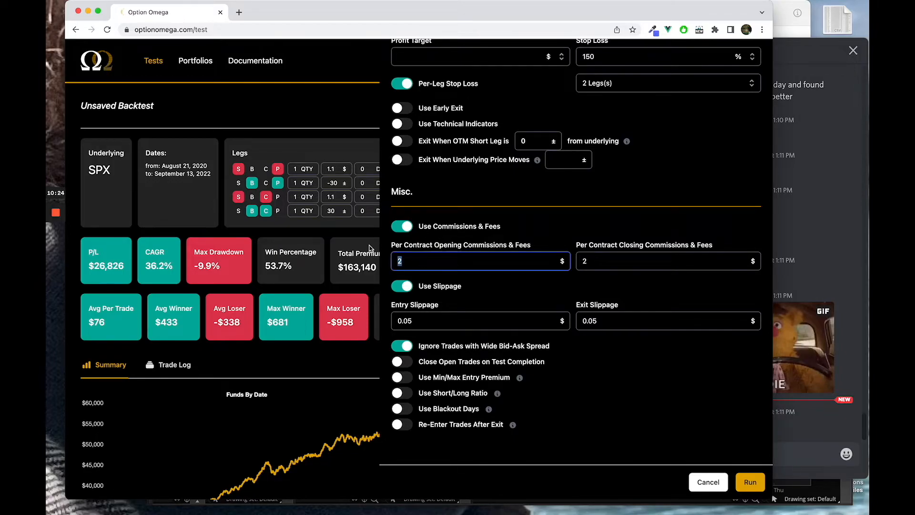
type("1.7")
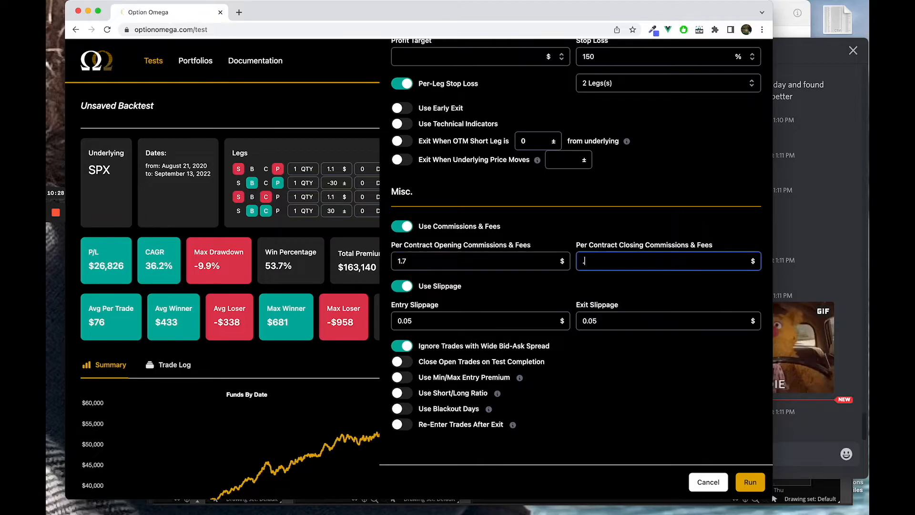
type(".7")
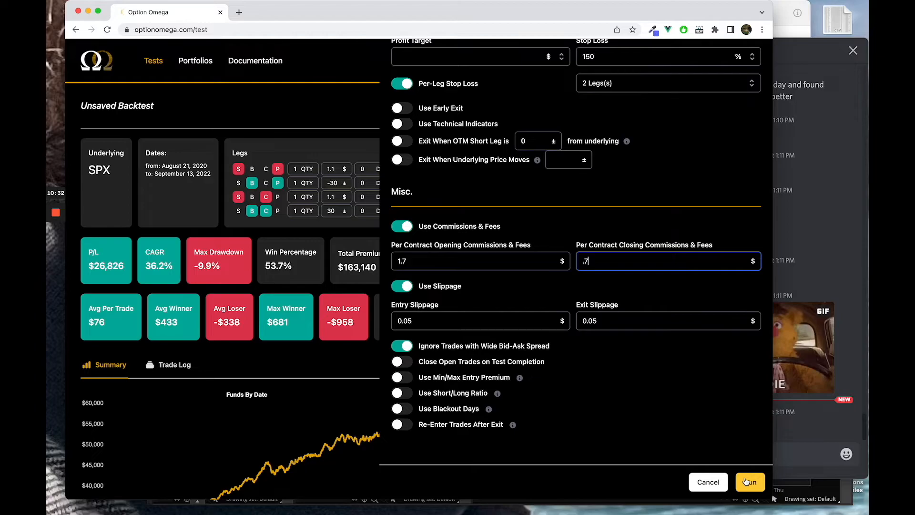
left_click(750, 482)
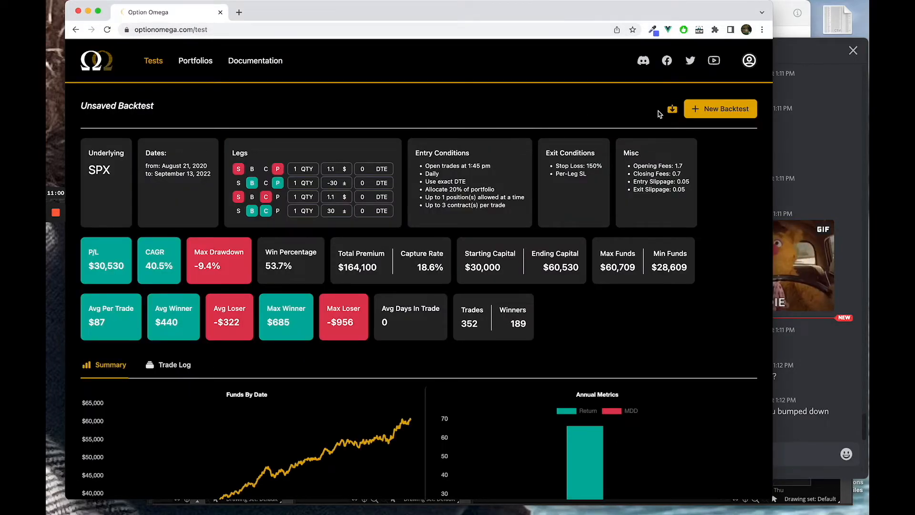
scroll("down", 3)
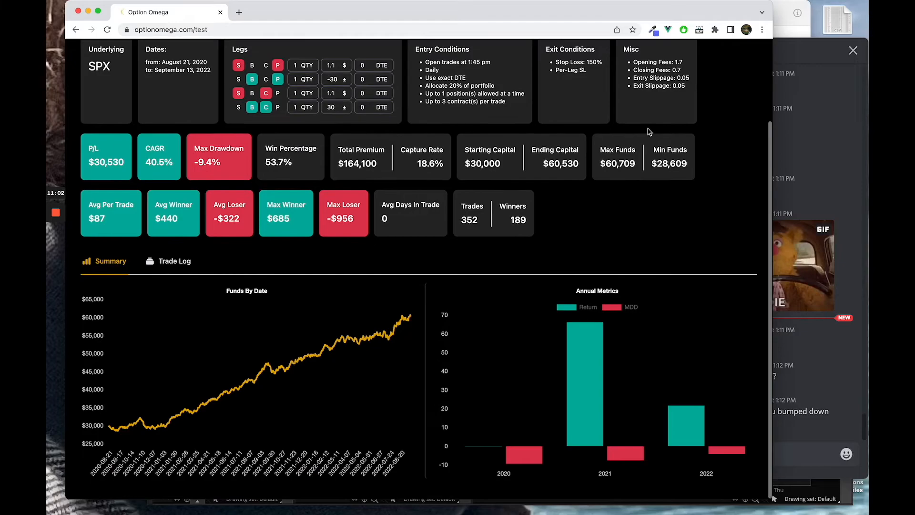
scroll("up", 3)
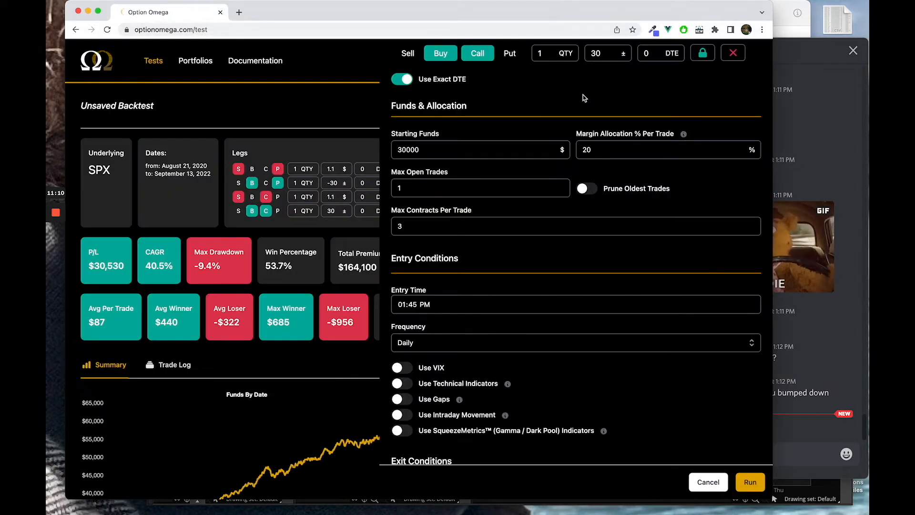
mouse_move(609, 169)
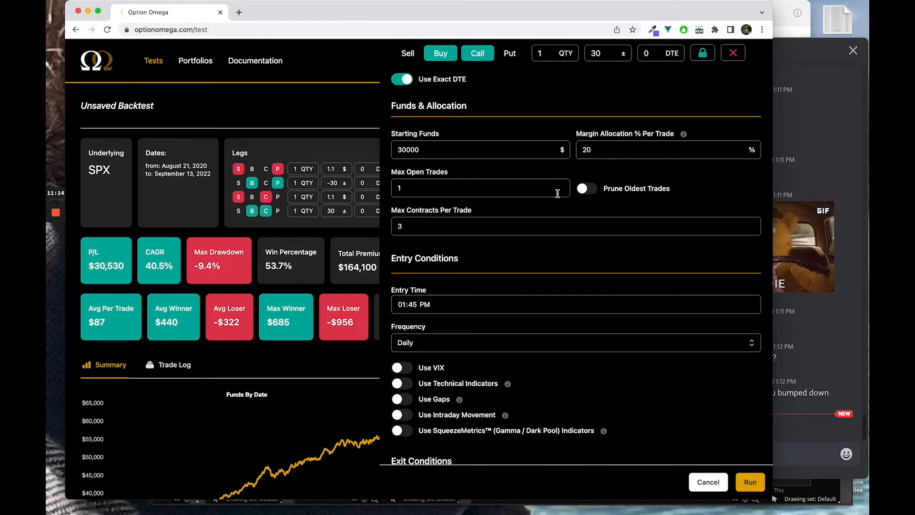
mouse_move(539, 211)
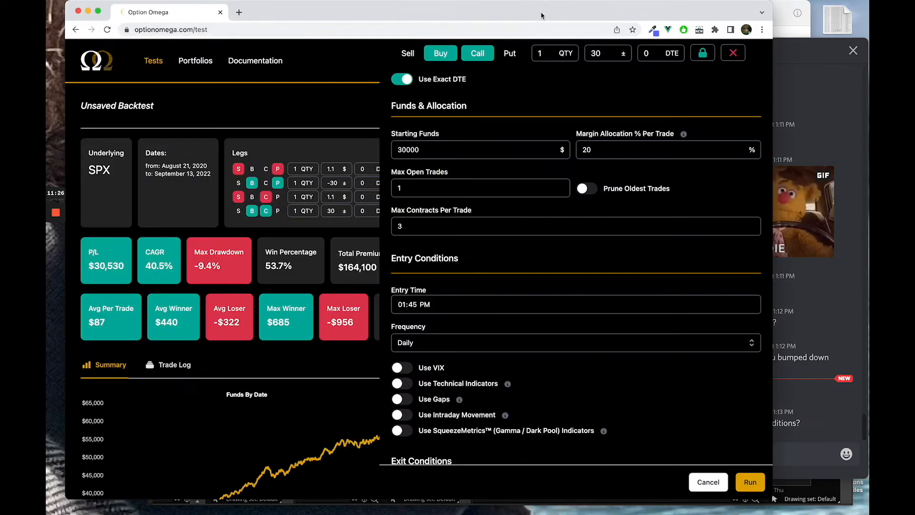
left_click(750, 482)
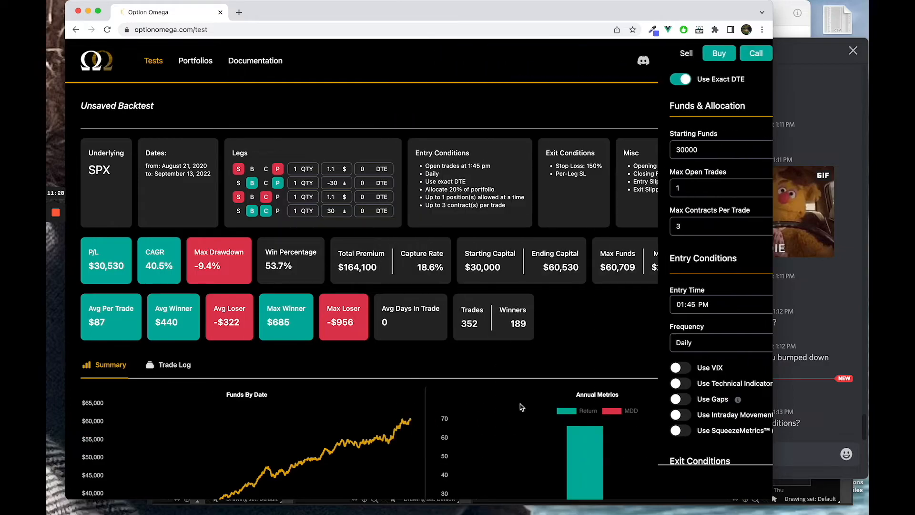
Step: Bring the Discord call forward to read the request for the full test conditions
left_click(853, 50)
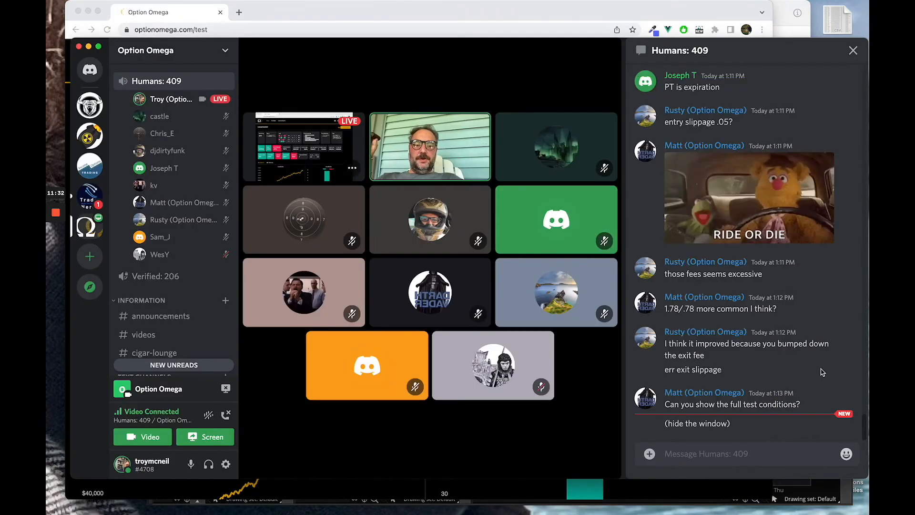
mouse_move(560, 16)
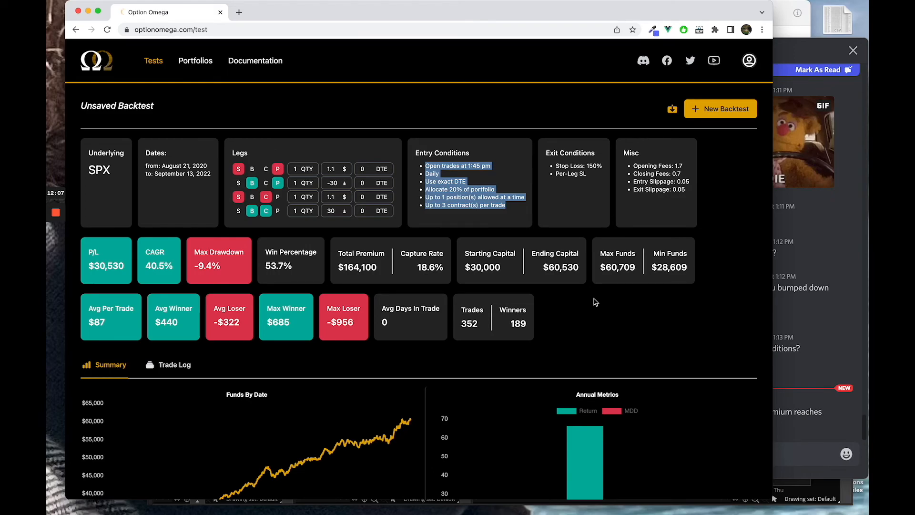
mouse_move(780, 325)
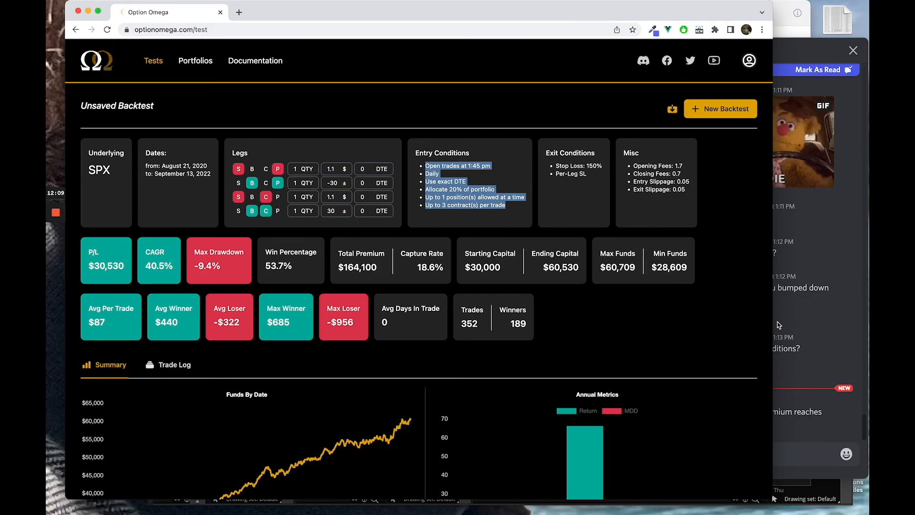
mouse_move(746, 330)
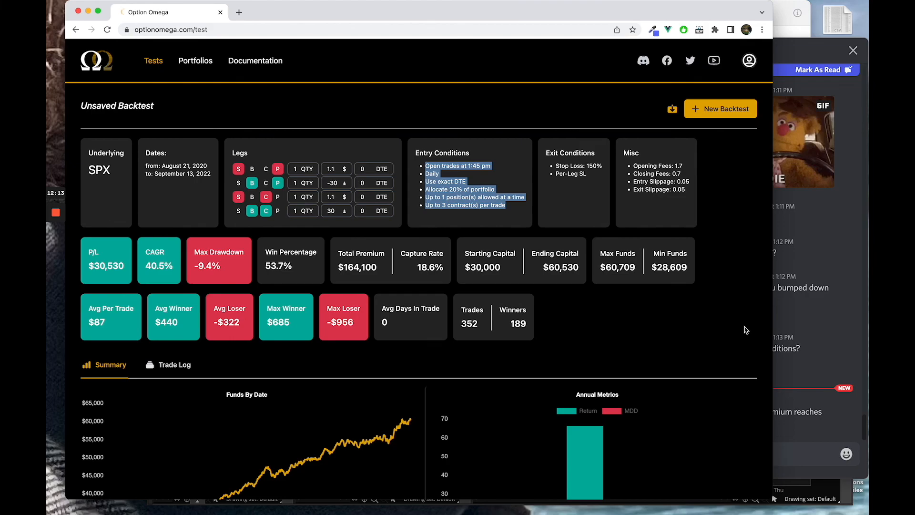
mouse_move(784, 319)
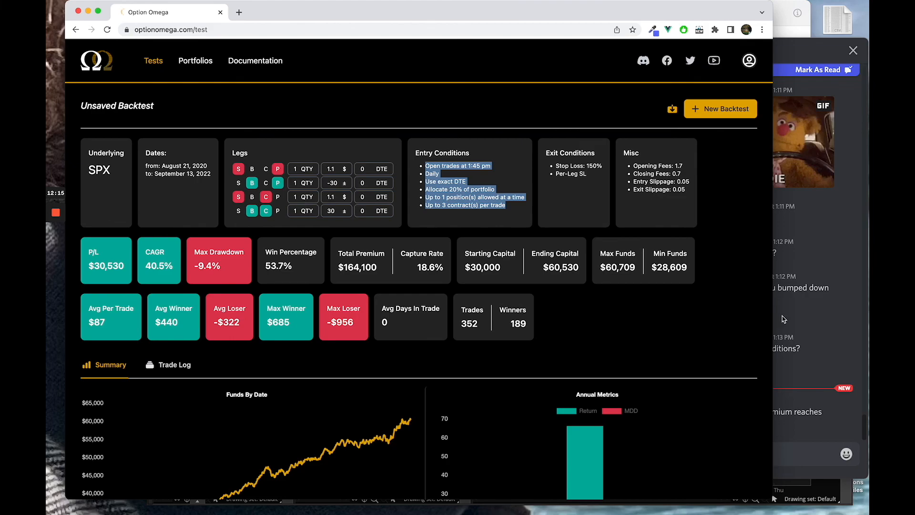